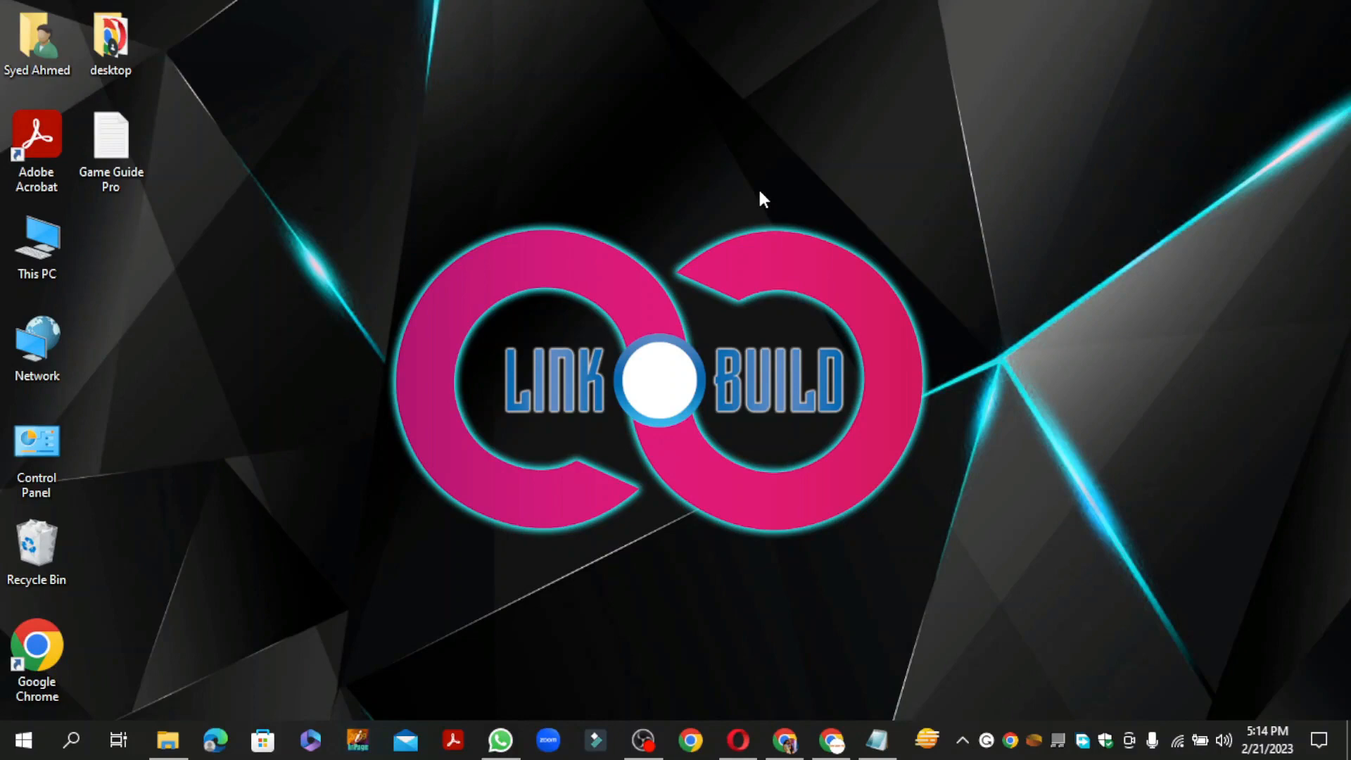
Step: Bring up Chrome and go to pinshape.com
left_click(829, 740)
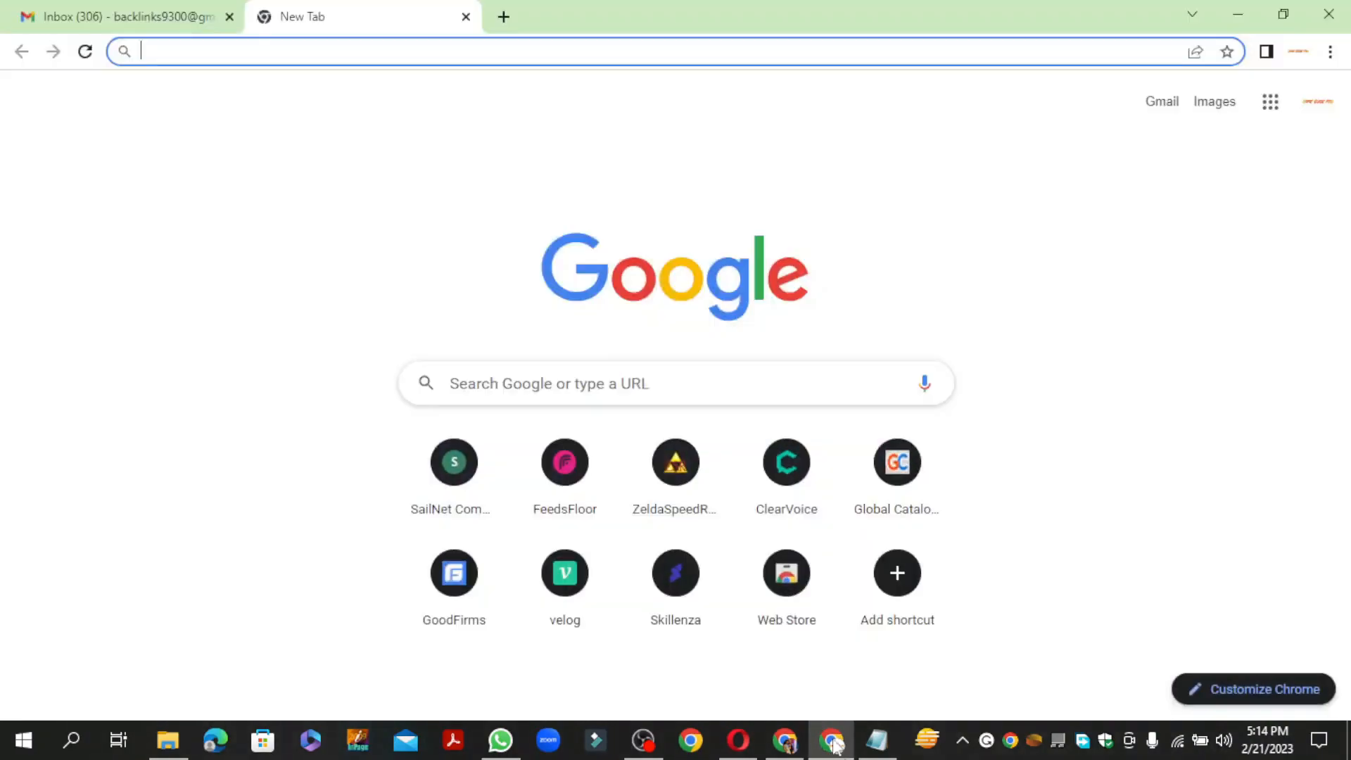
type("pinshape.com")
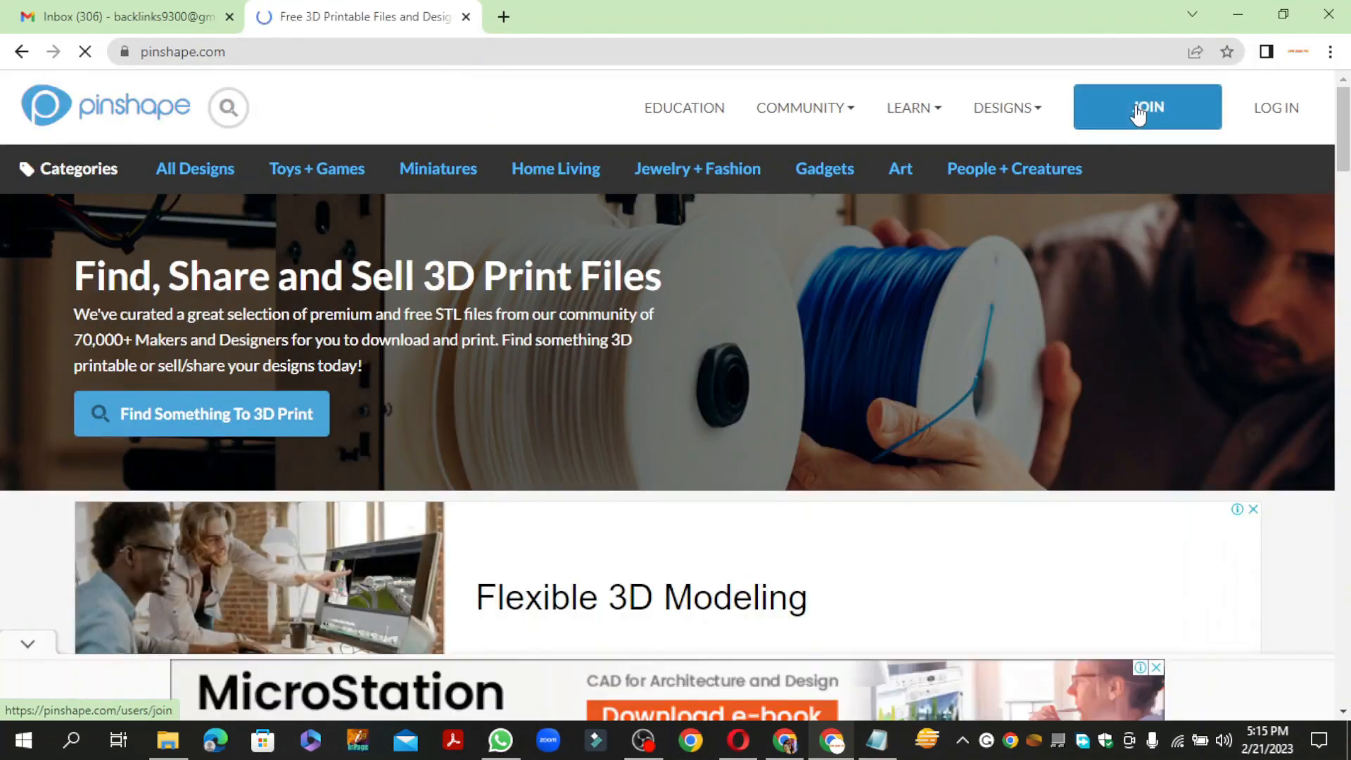
Step: Sign up for a Pinshape account using email and password
left_click(1147, 107)
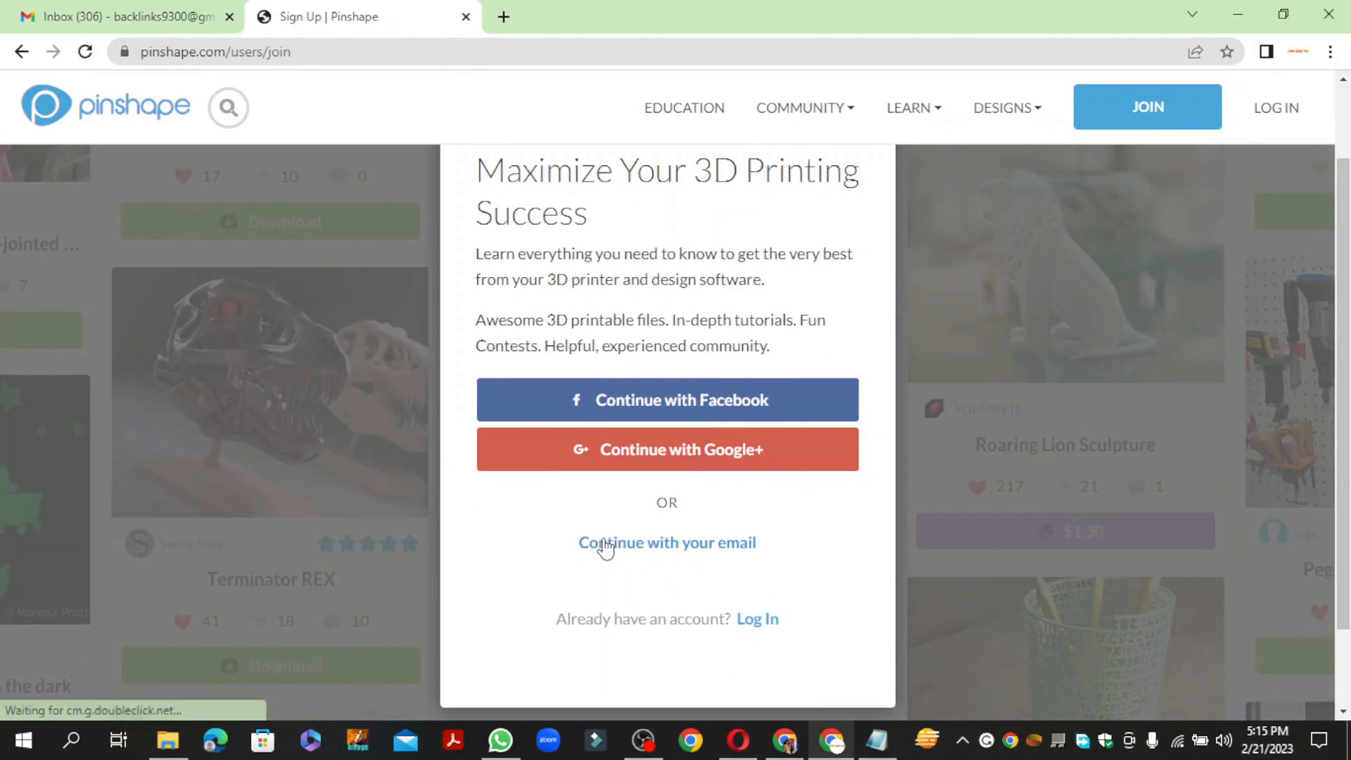
left_click(666, 542)
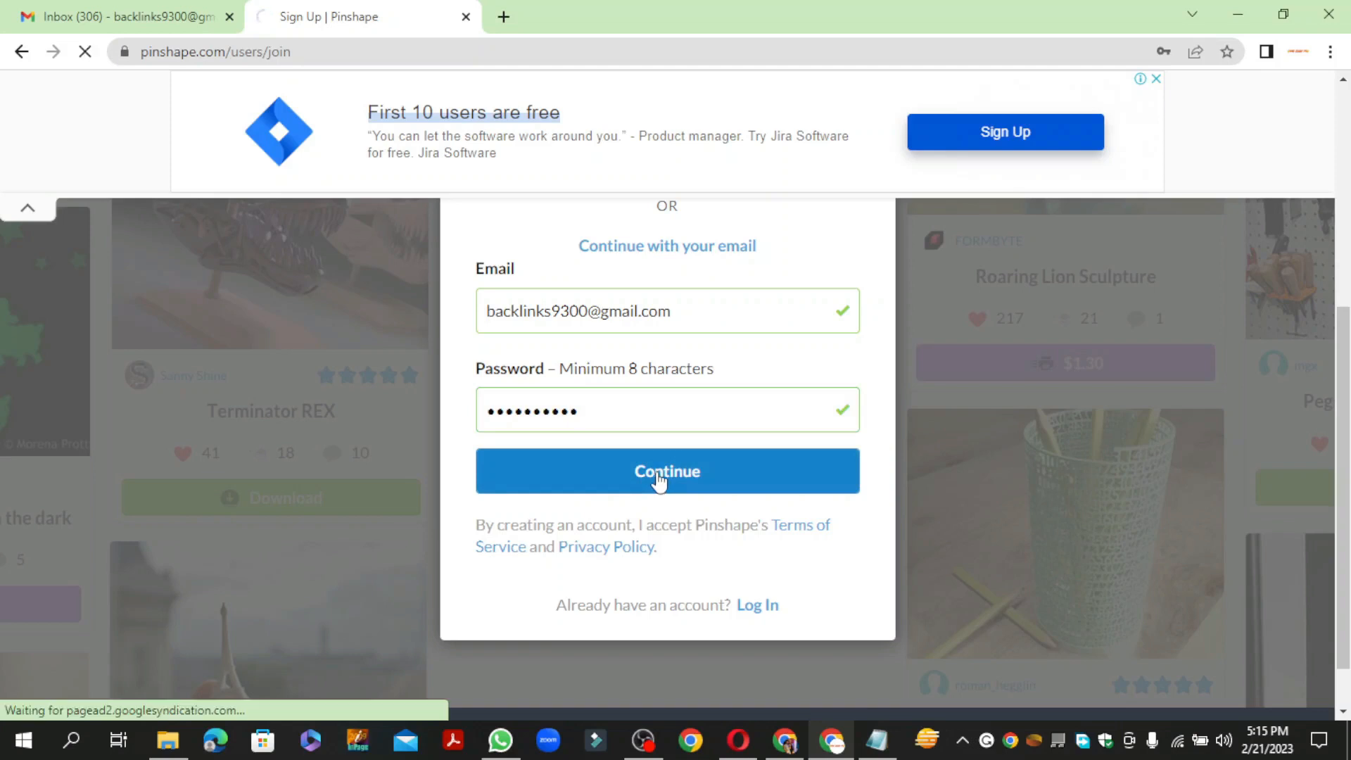
left_click(667, 471)
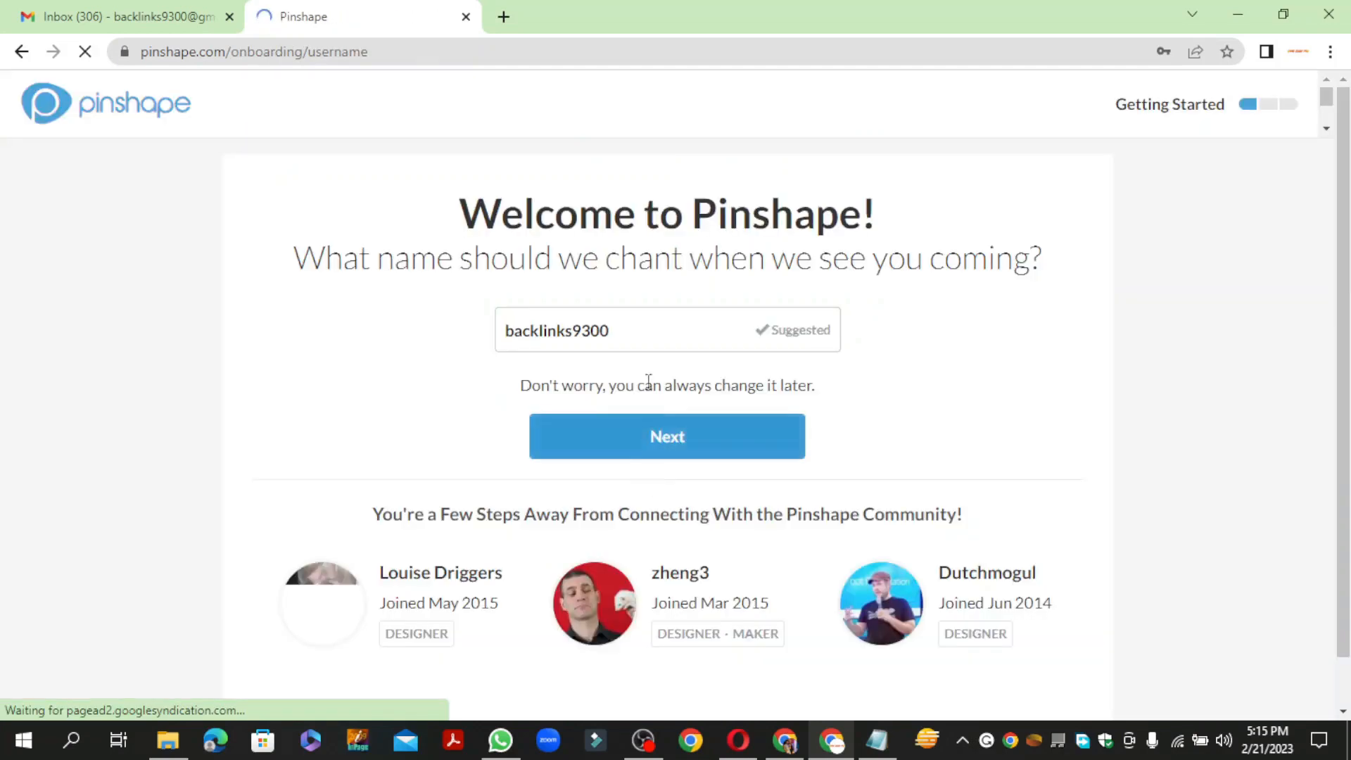
Step: Set the username to gameguidepro01 and register as a Designer
triple_click(556, 330)
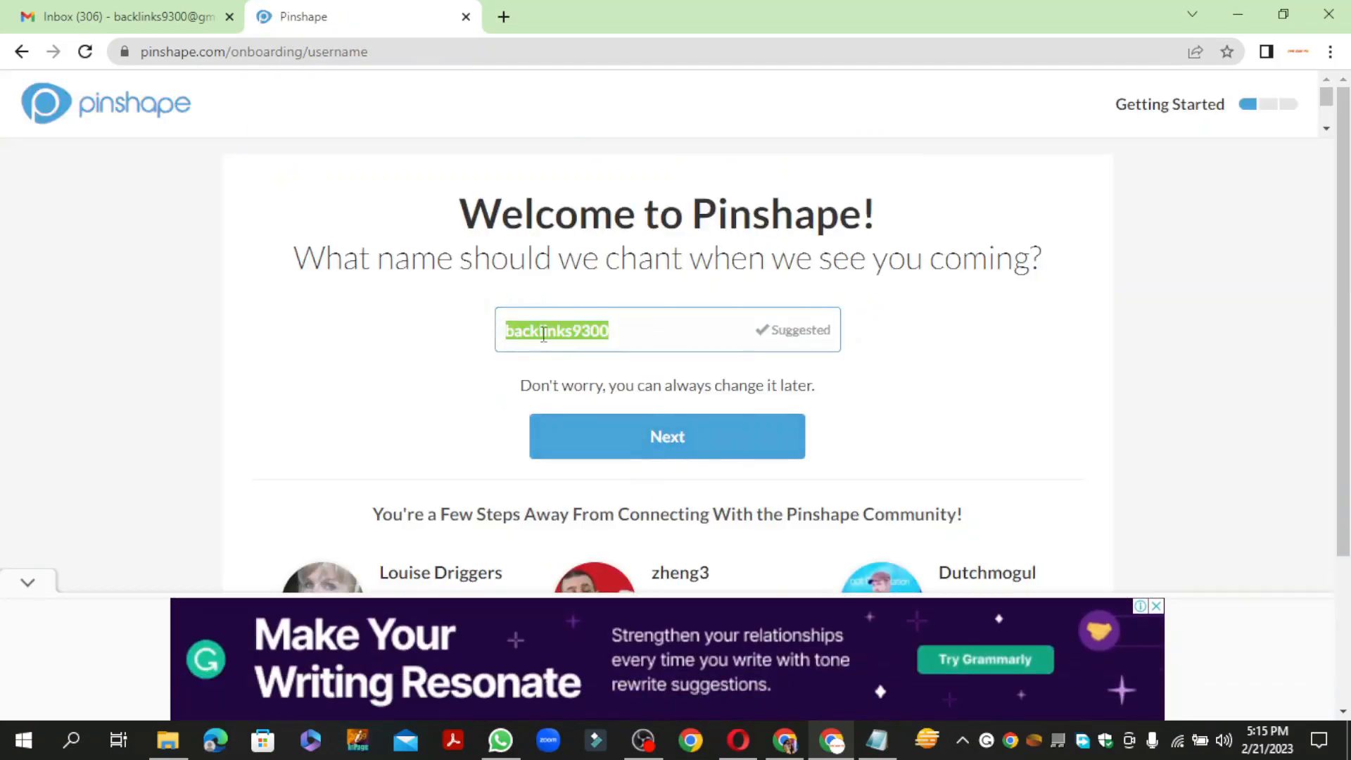
left_click(667, 436)
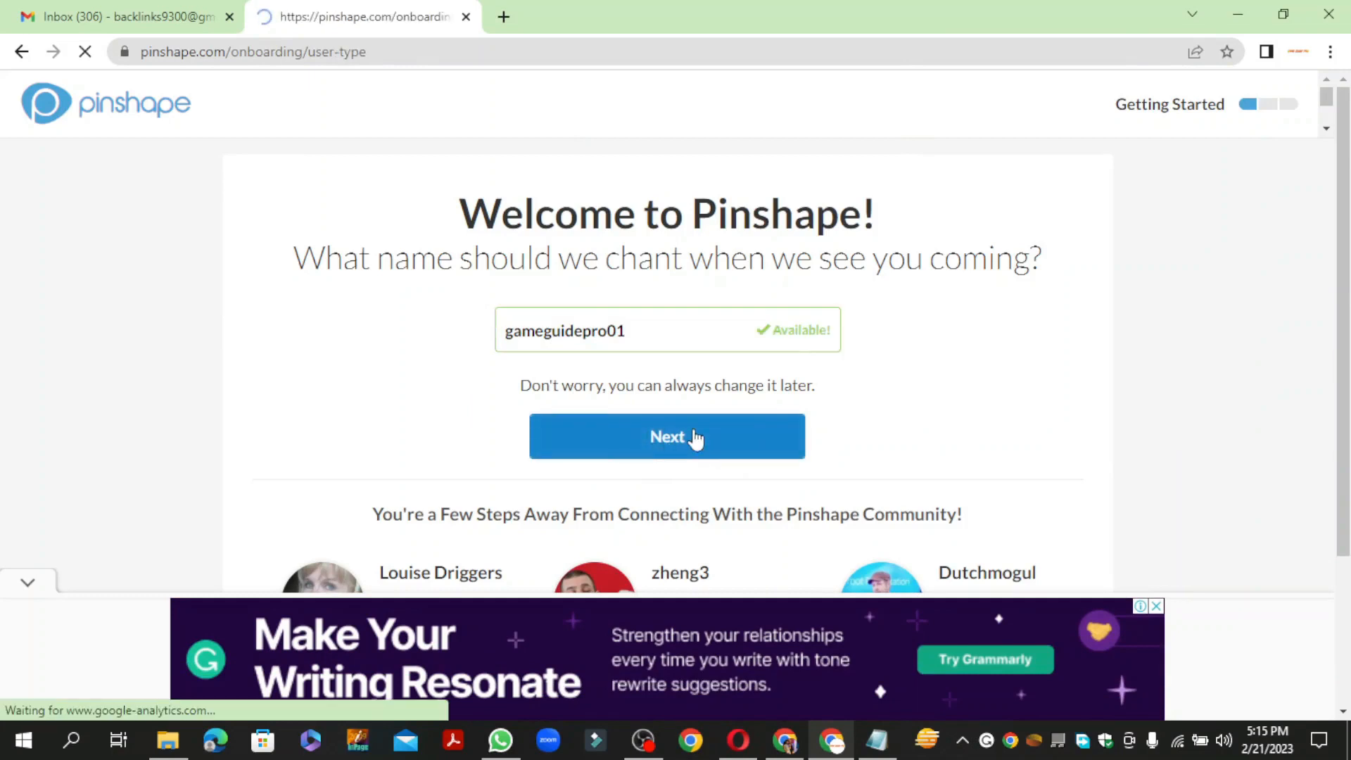
left_click(666, 436)
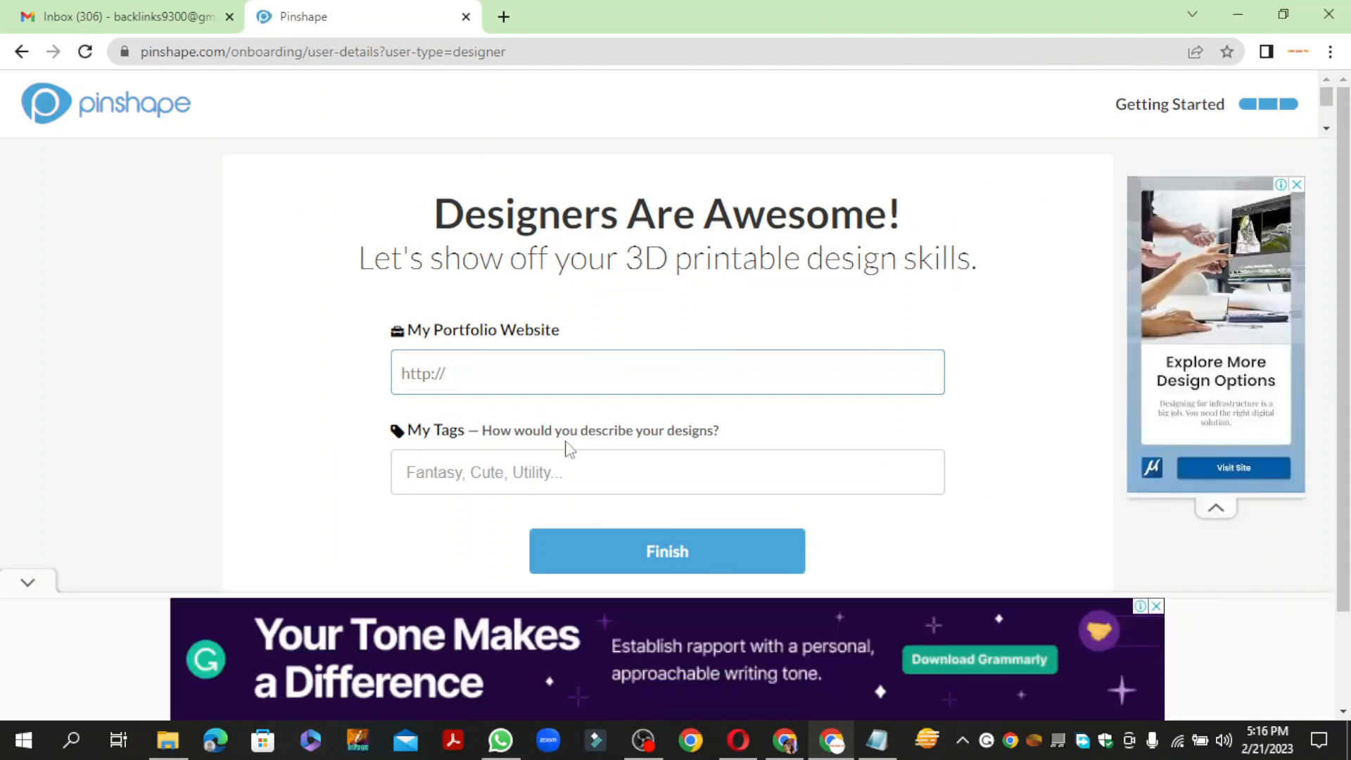
Step: Add the gameguidepro01 design tag, finish onboarding, dismiss the tip, and open Settings
type("gameguidepro01")
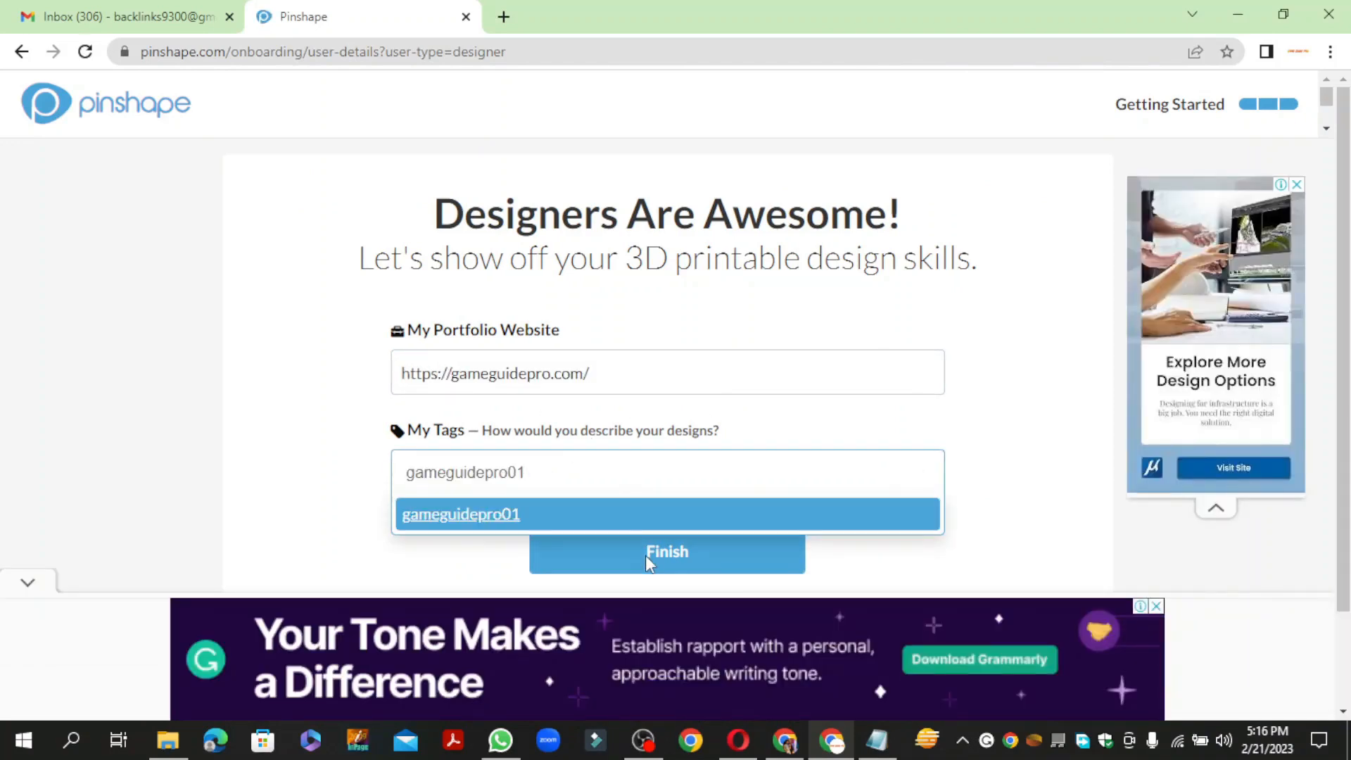
left_click(460, 514)
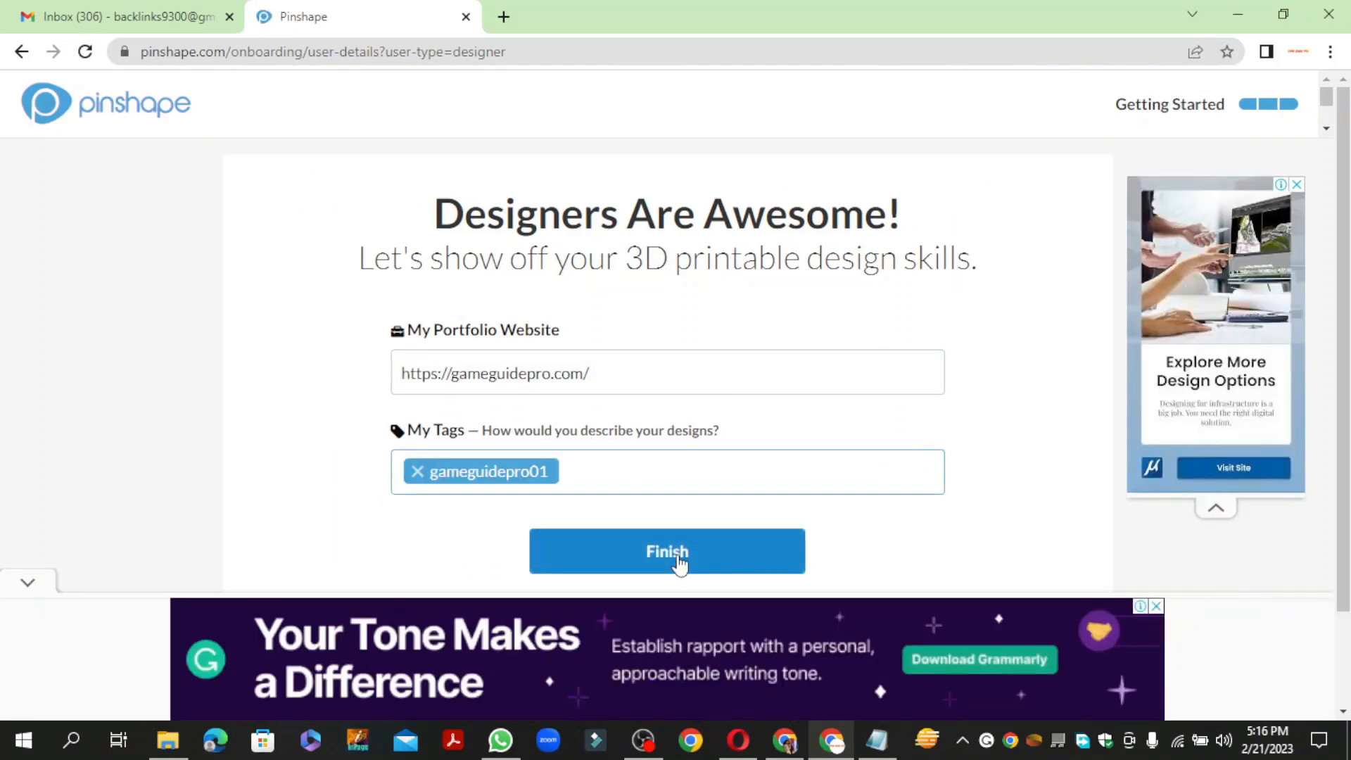
left_click(667, 551)
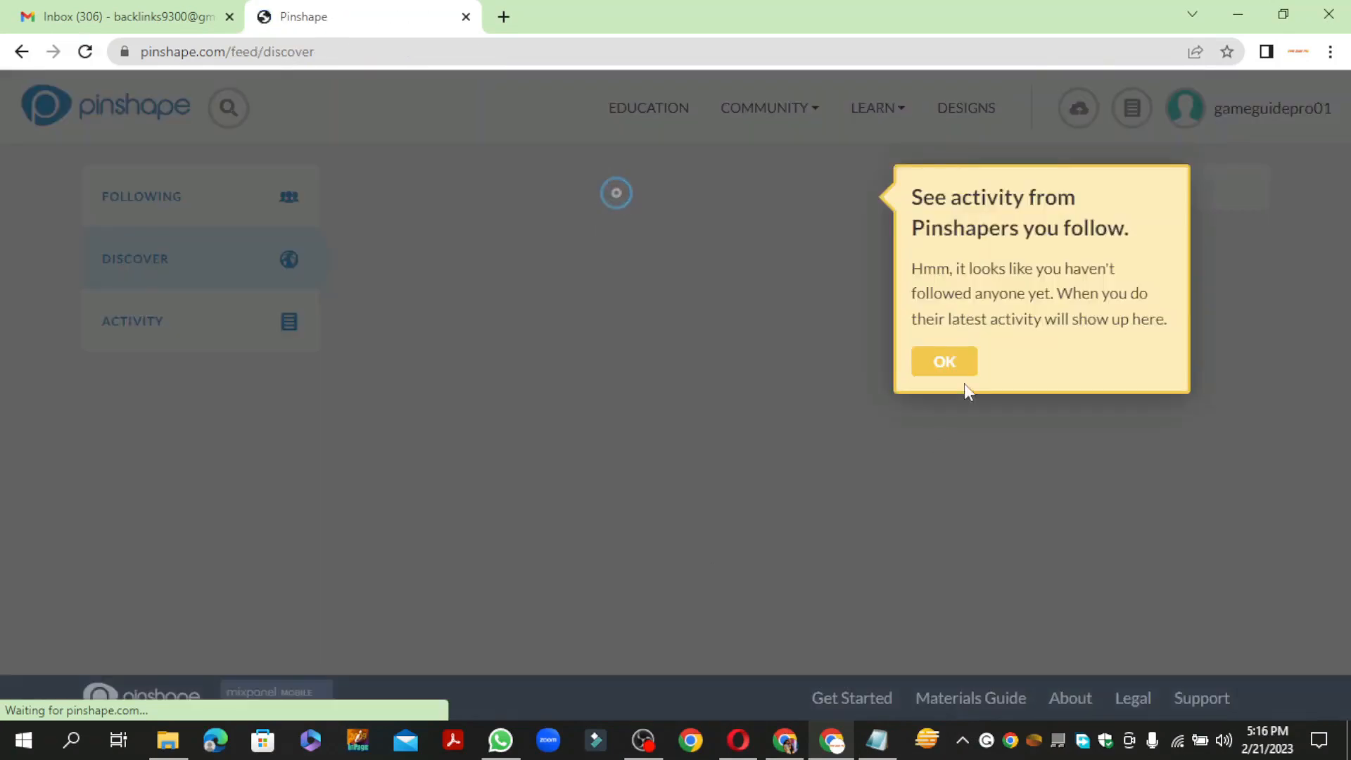
left_click(943, 361)
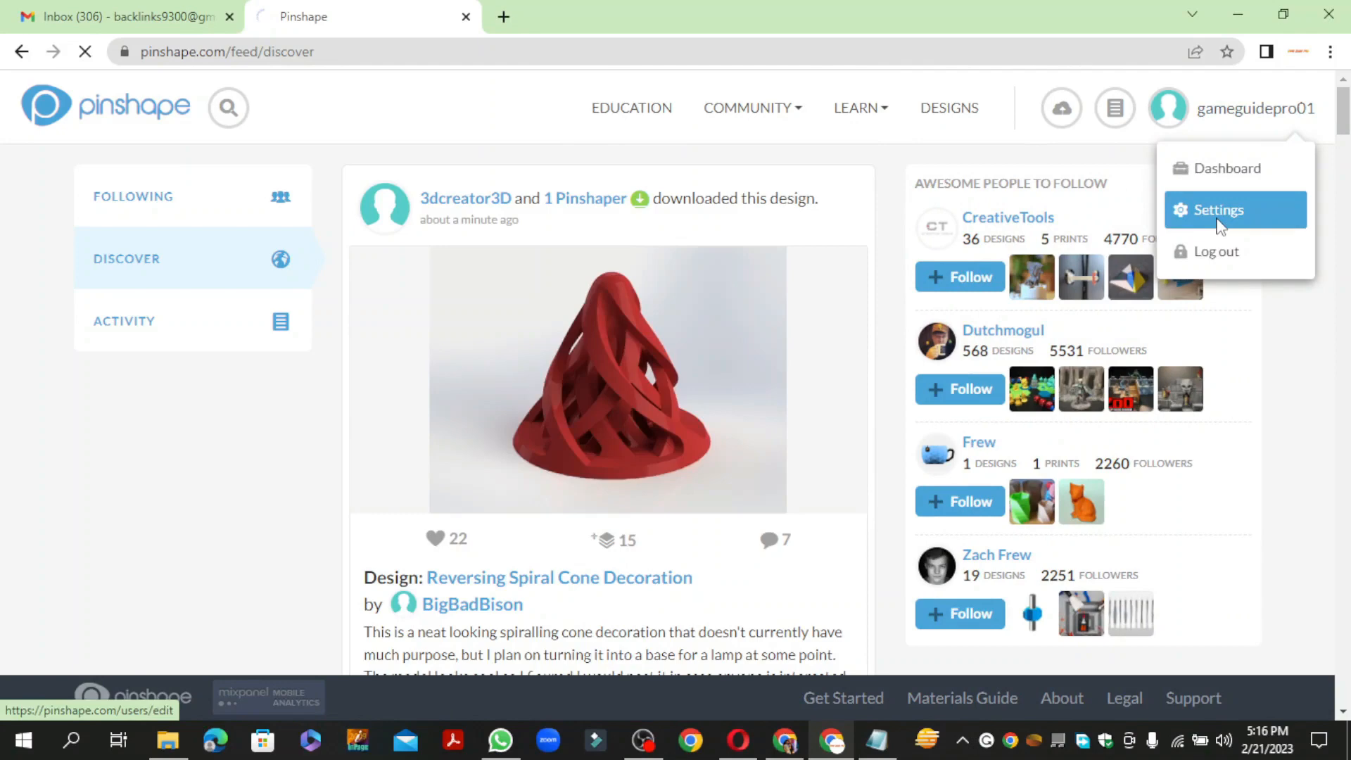
left_click(1216, 209)
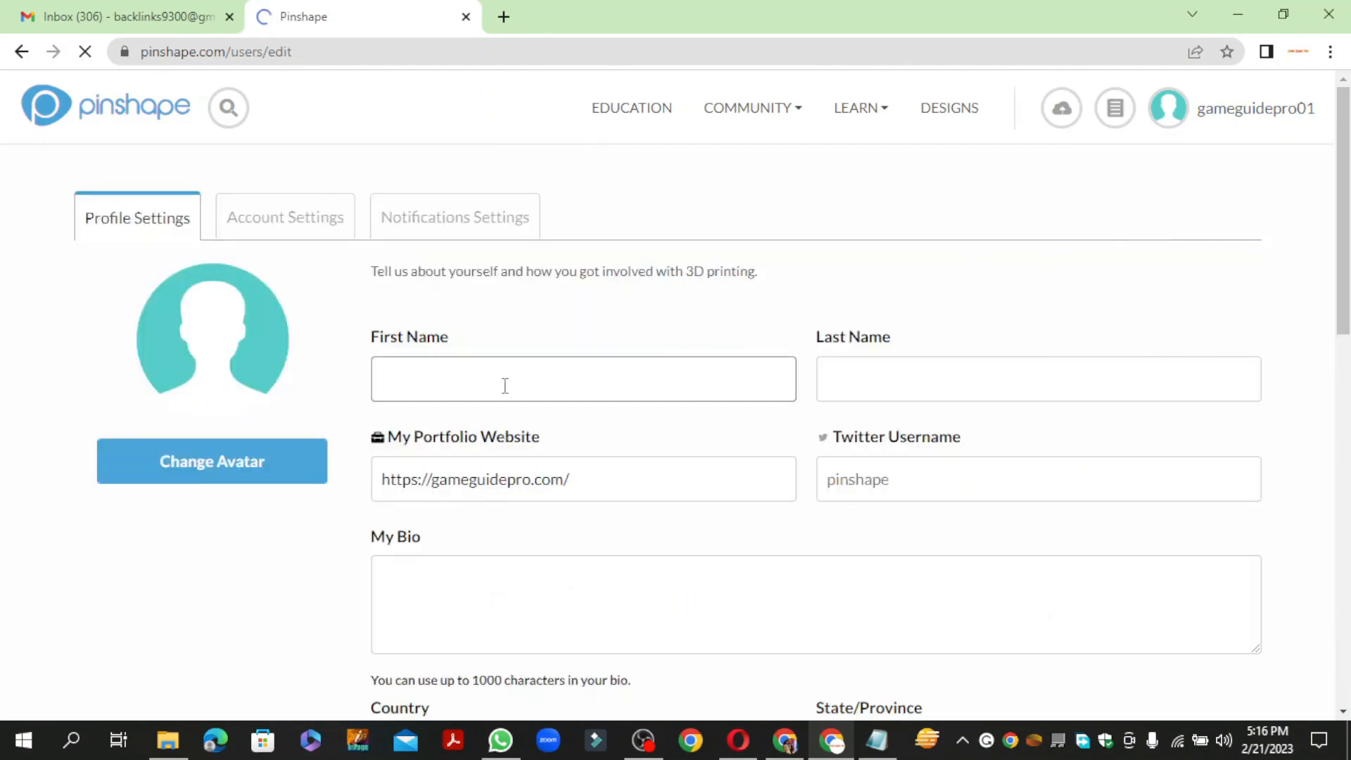
Step: Enter the name Game Guide Pro and the PC gaming news bio
type("Game Guide")
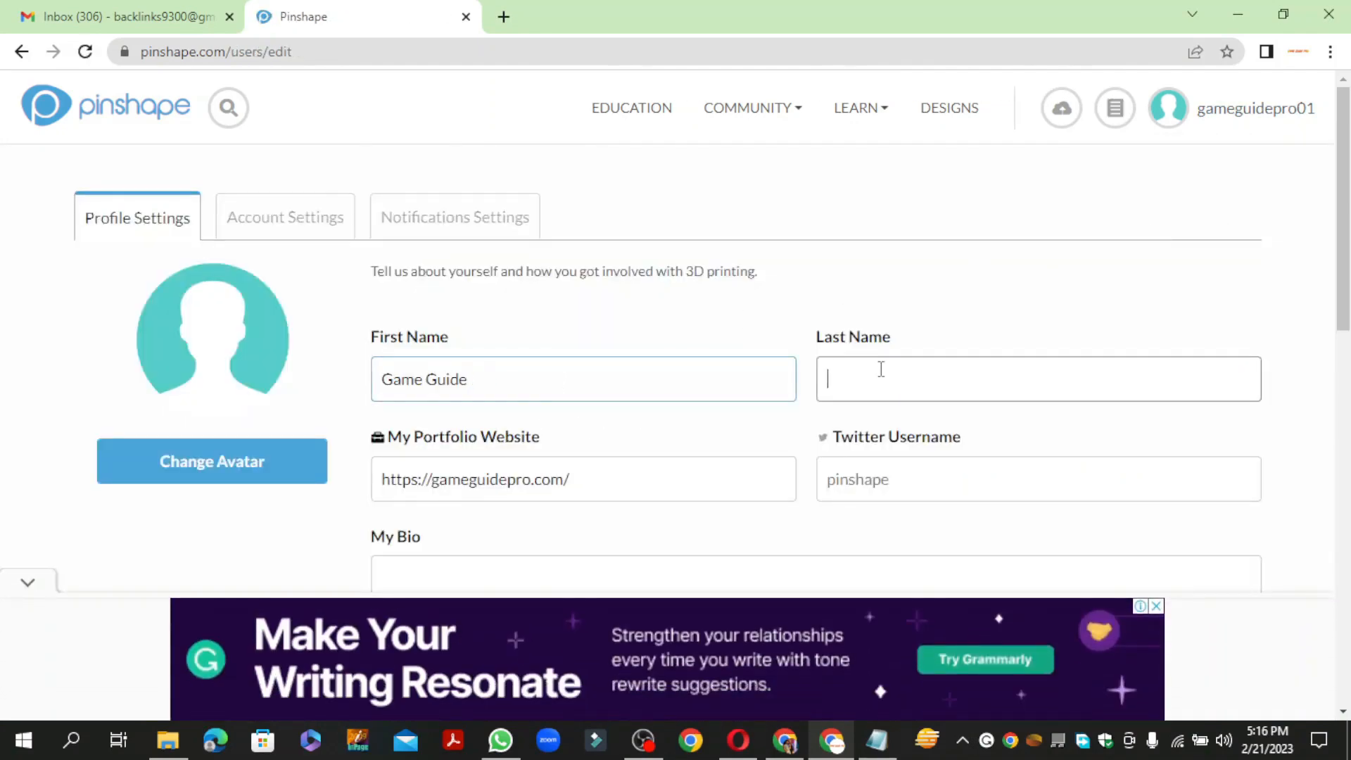
type("Pro")
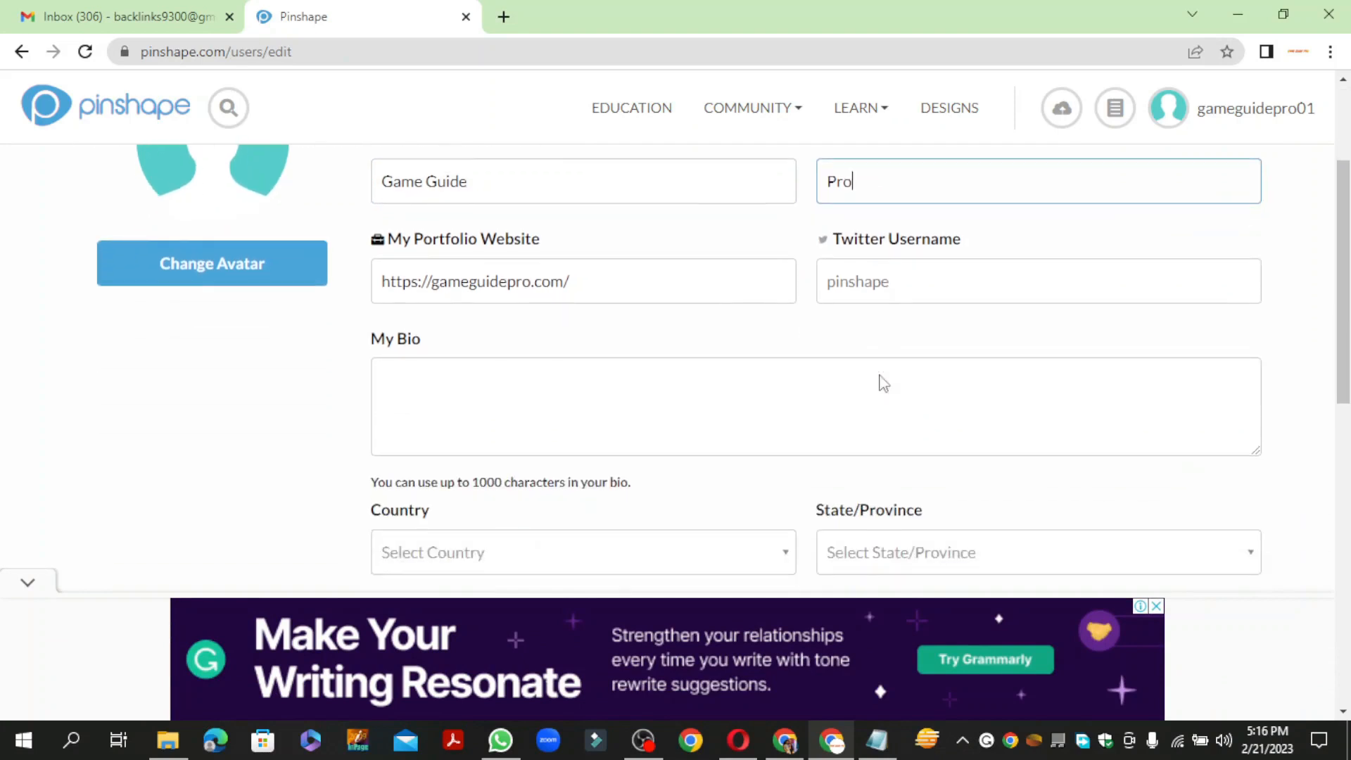
type("A Platform where you'll get the Latest News, Reviews, and Tips & Tricks of the PC & Mobile Games.")
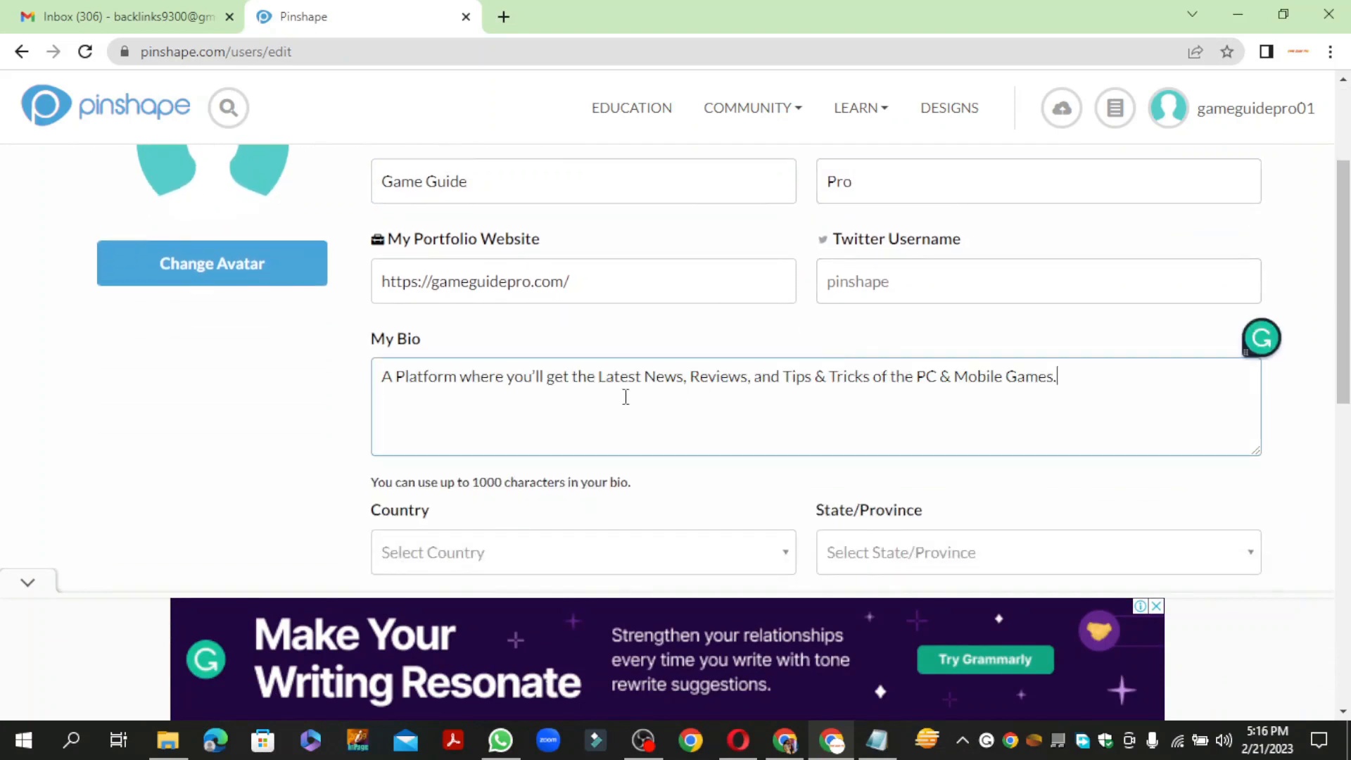
Step: Set the location to United States, New York
scroll("down", 3)
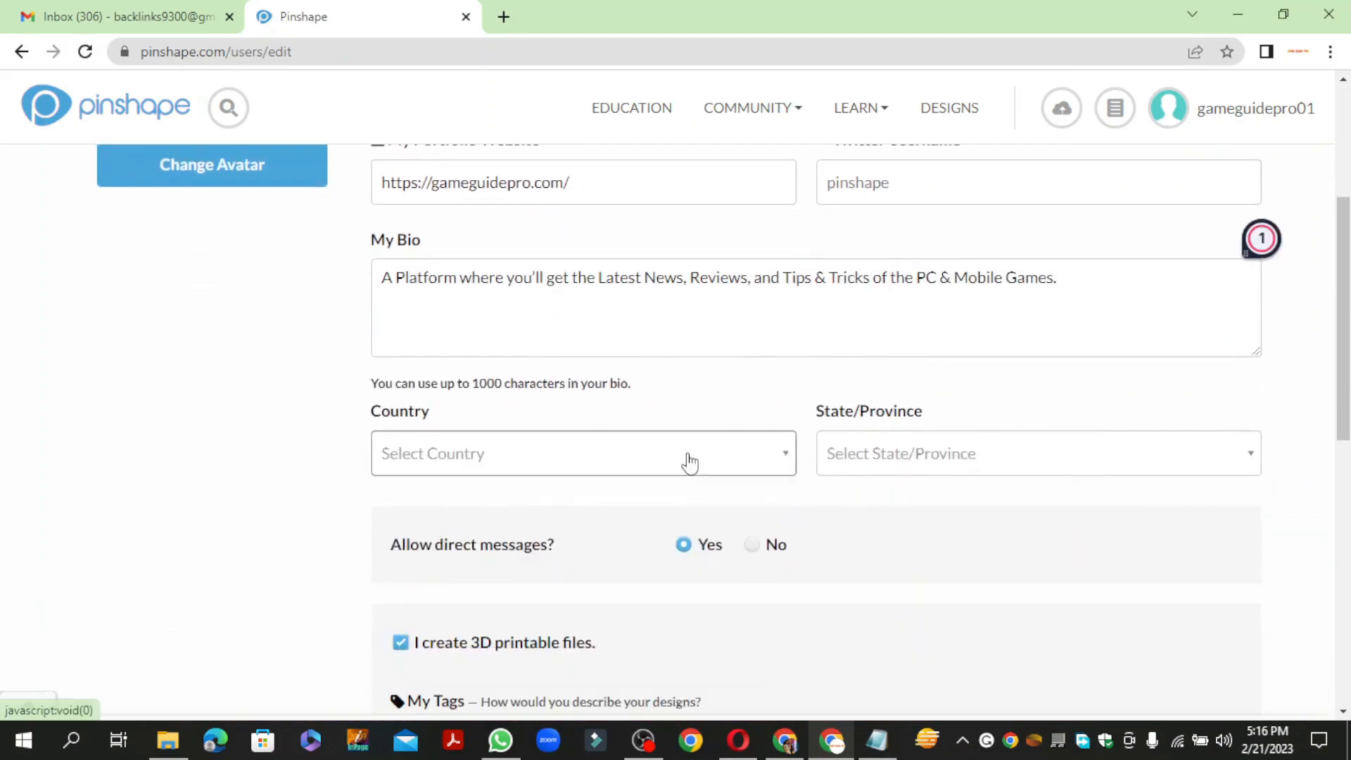
left_click(582, 453)
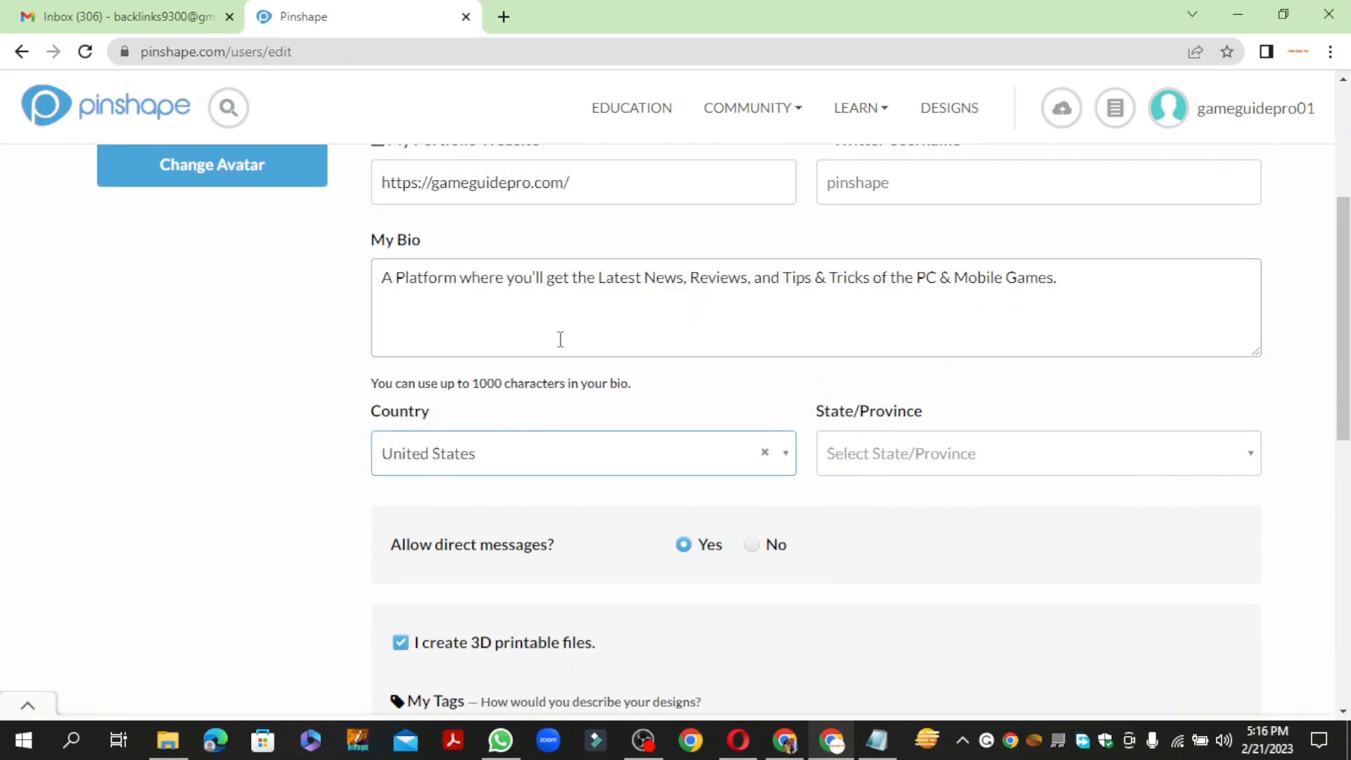
left_click(1037, 453)
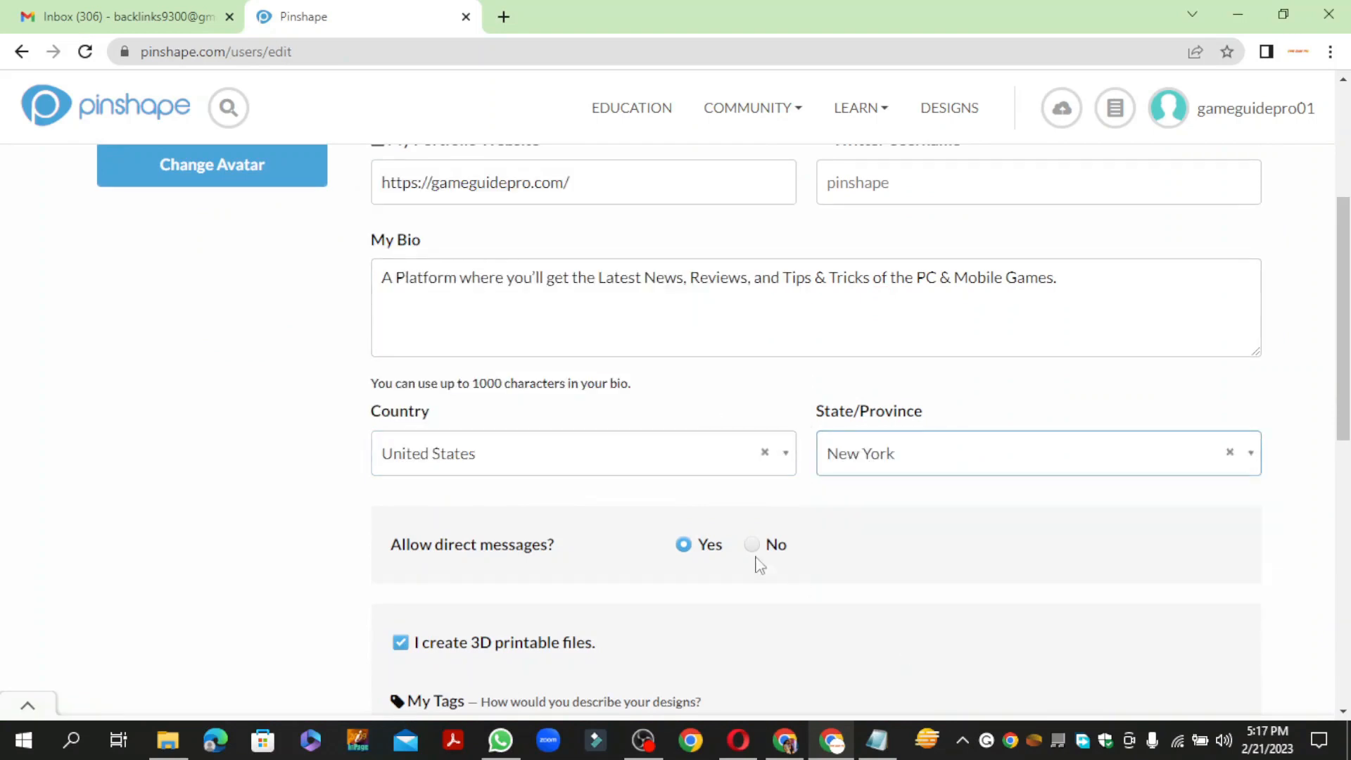
left_click(518, 626)
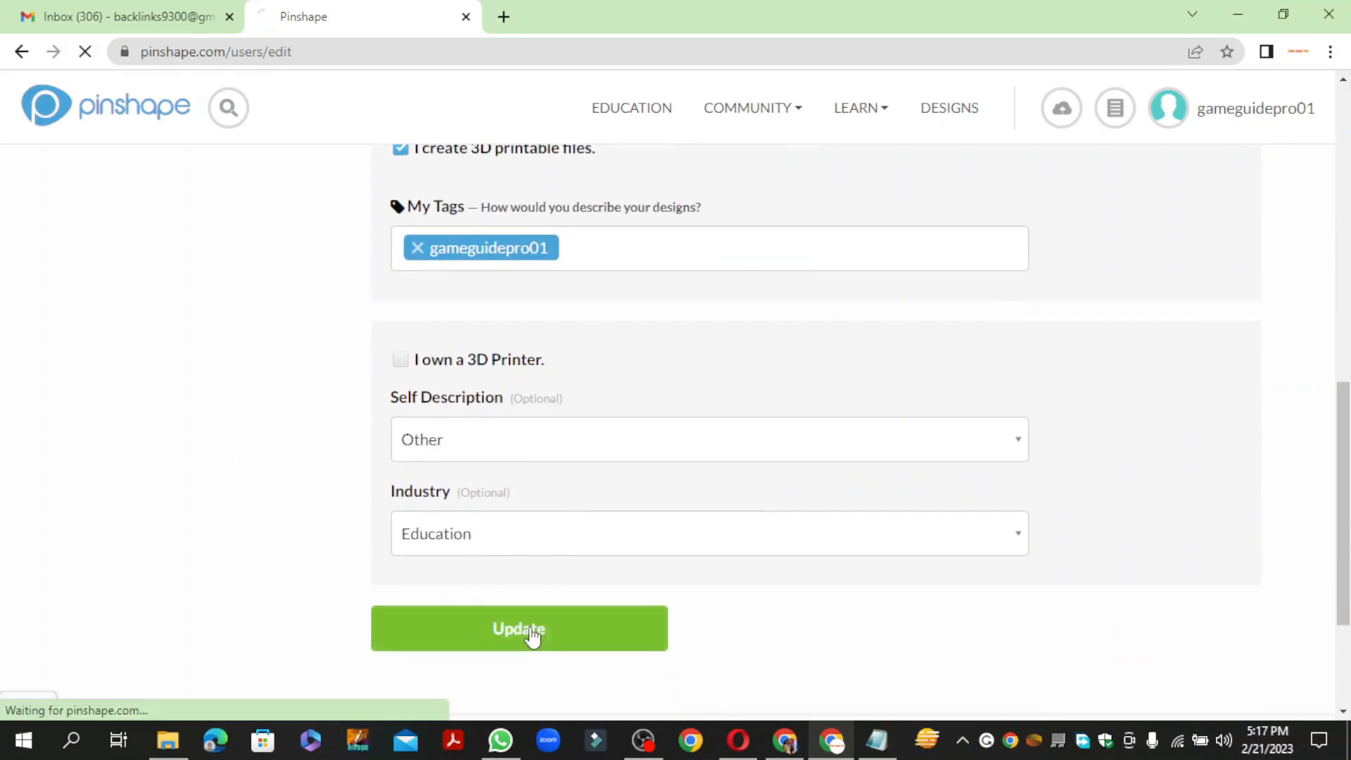
Step: Click Update to save the Game Guide Pro profile details
left_click(518, 627)
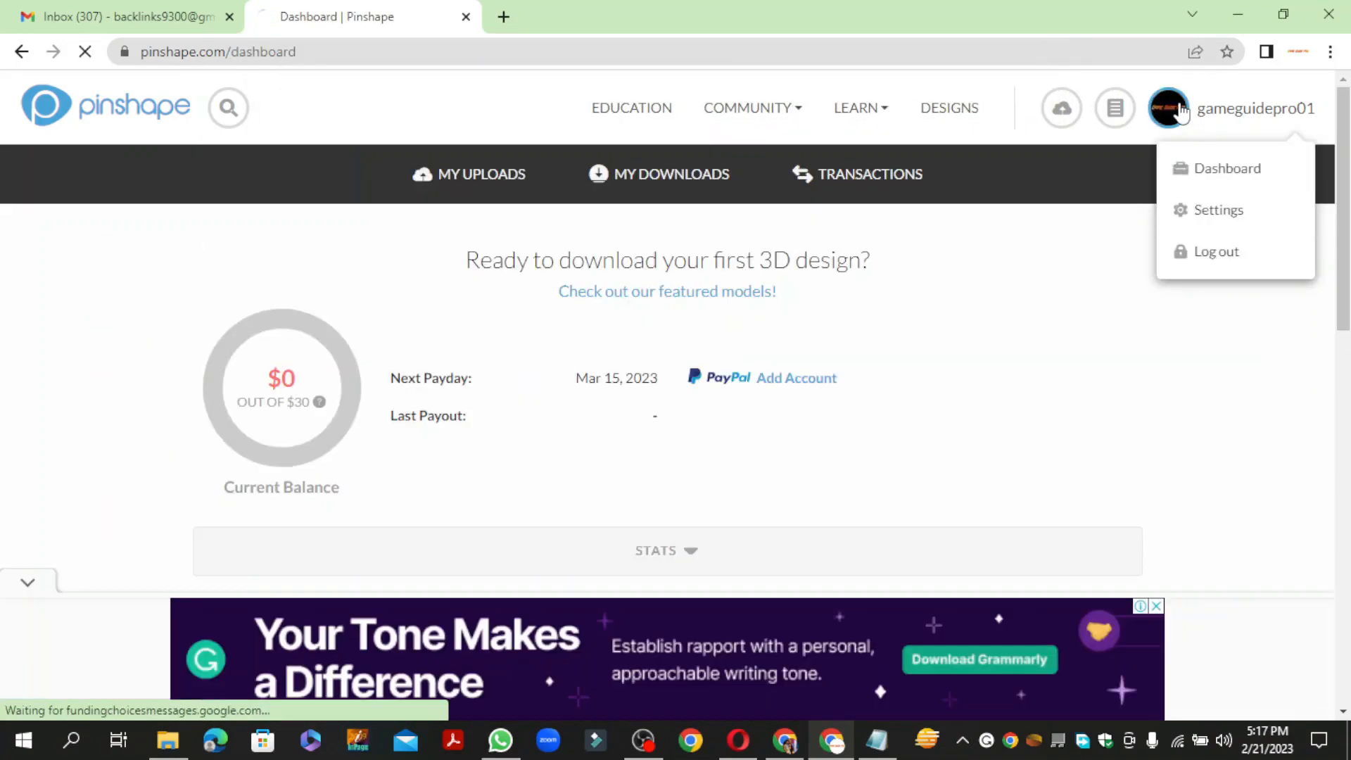
Step: View the gameguidepro01 public profile and close the Lookin' good banner
left_click(1255, 107)
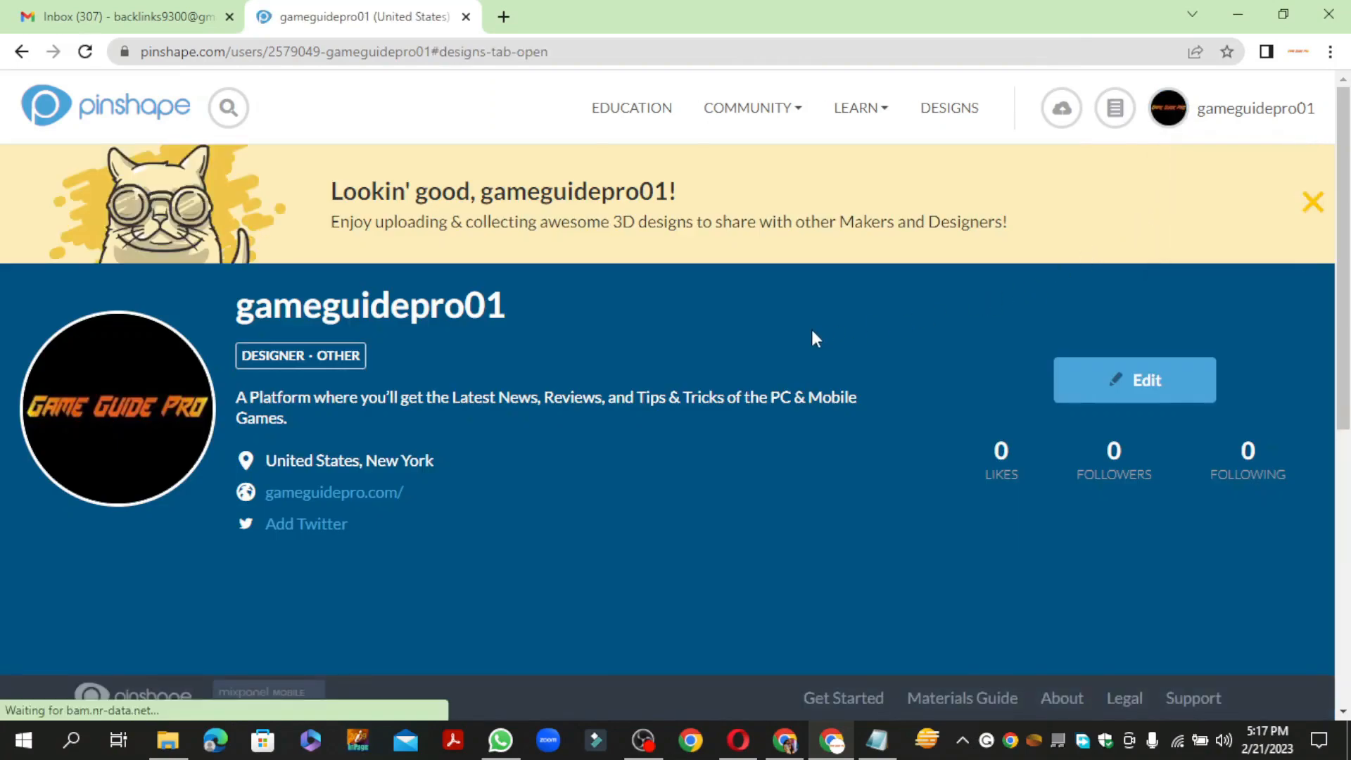
mouse_move(1243, 218)
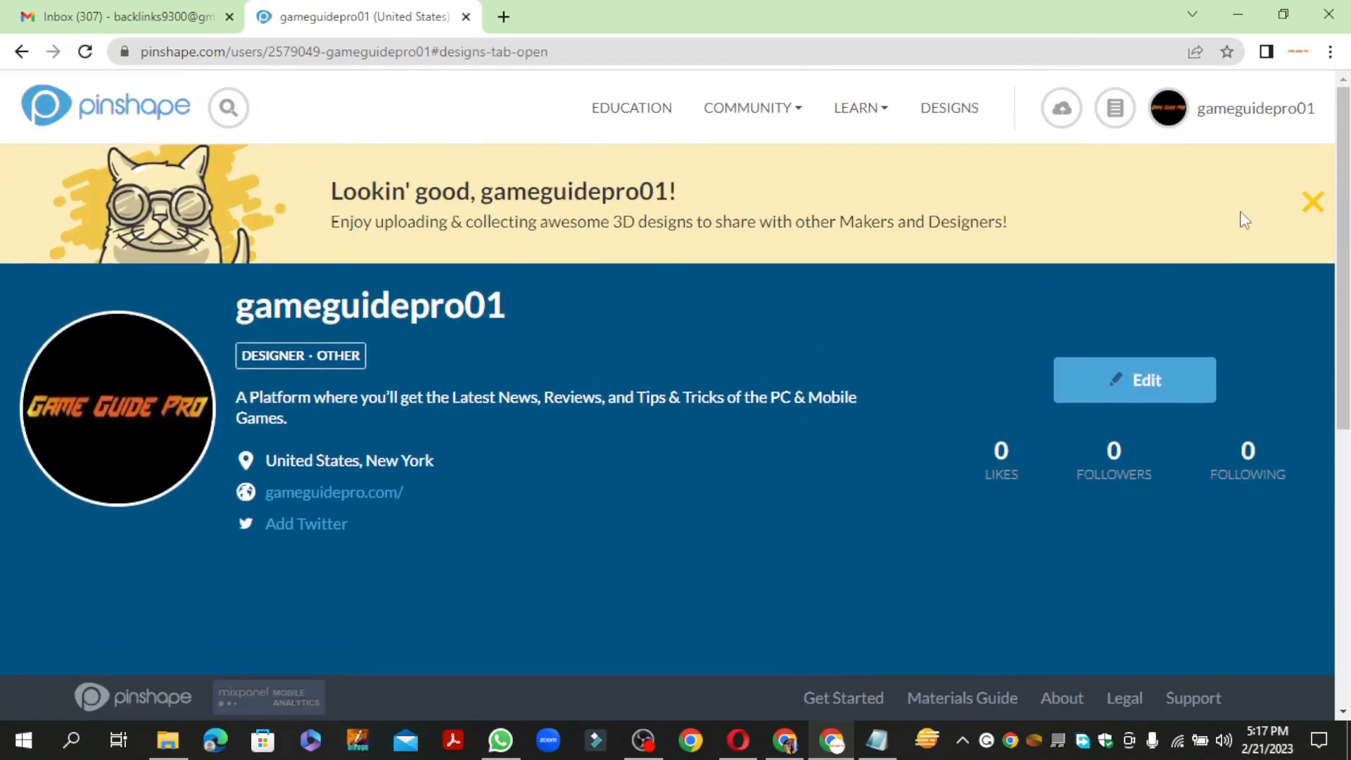
left_click(1312, 202)
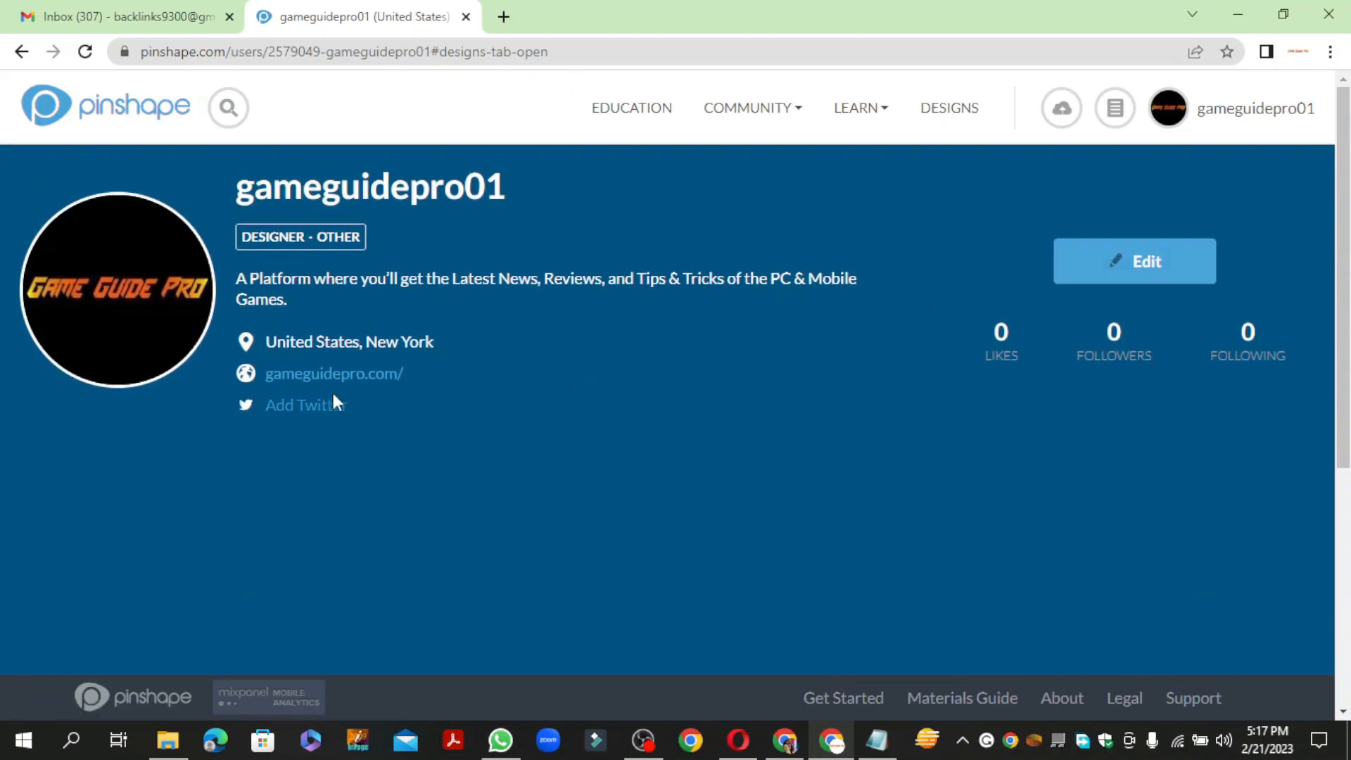